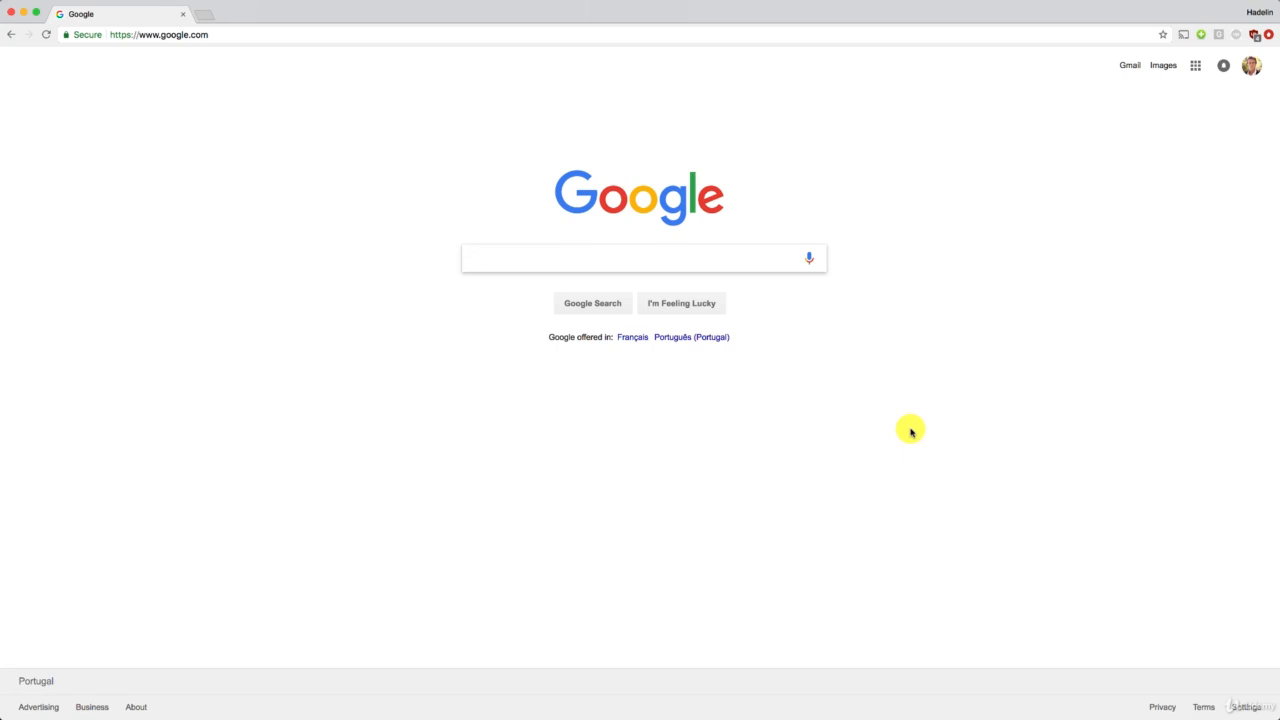
Enter "ana" in Google and pick the "anaconda" suggestion to get results
left_click(640, 258)
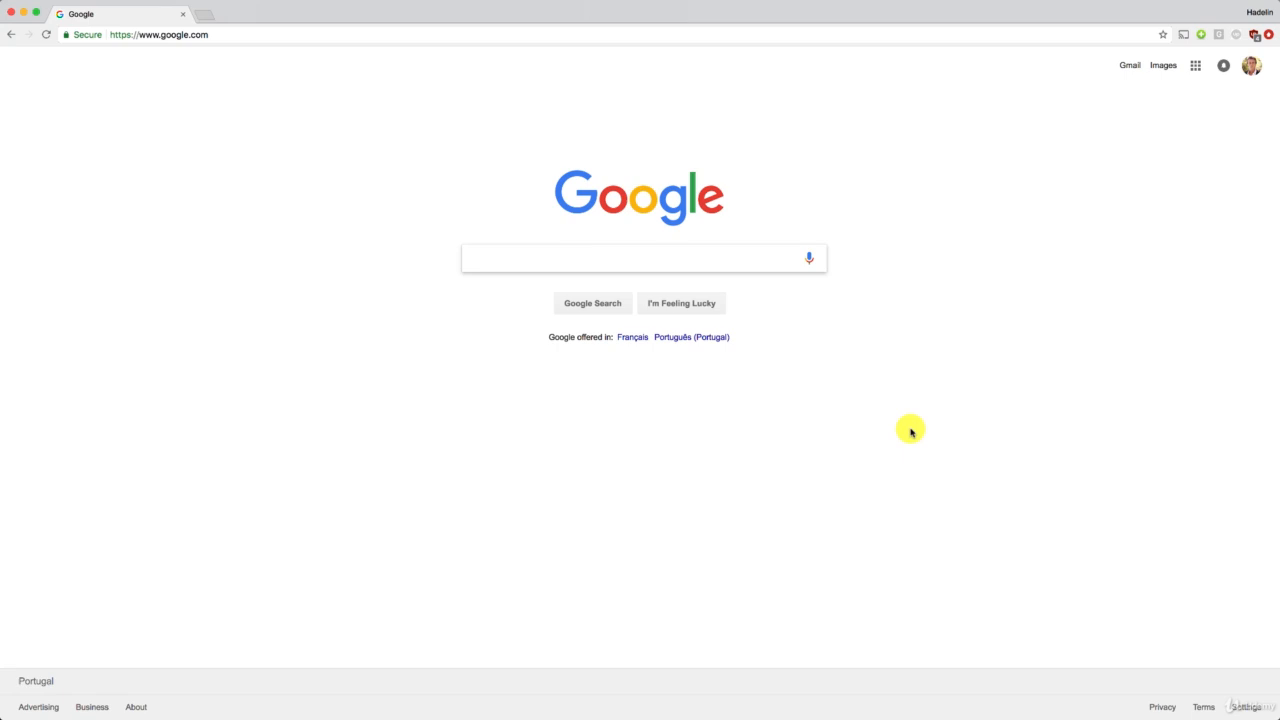
left_click(640, 258)
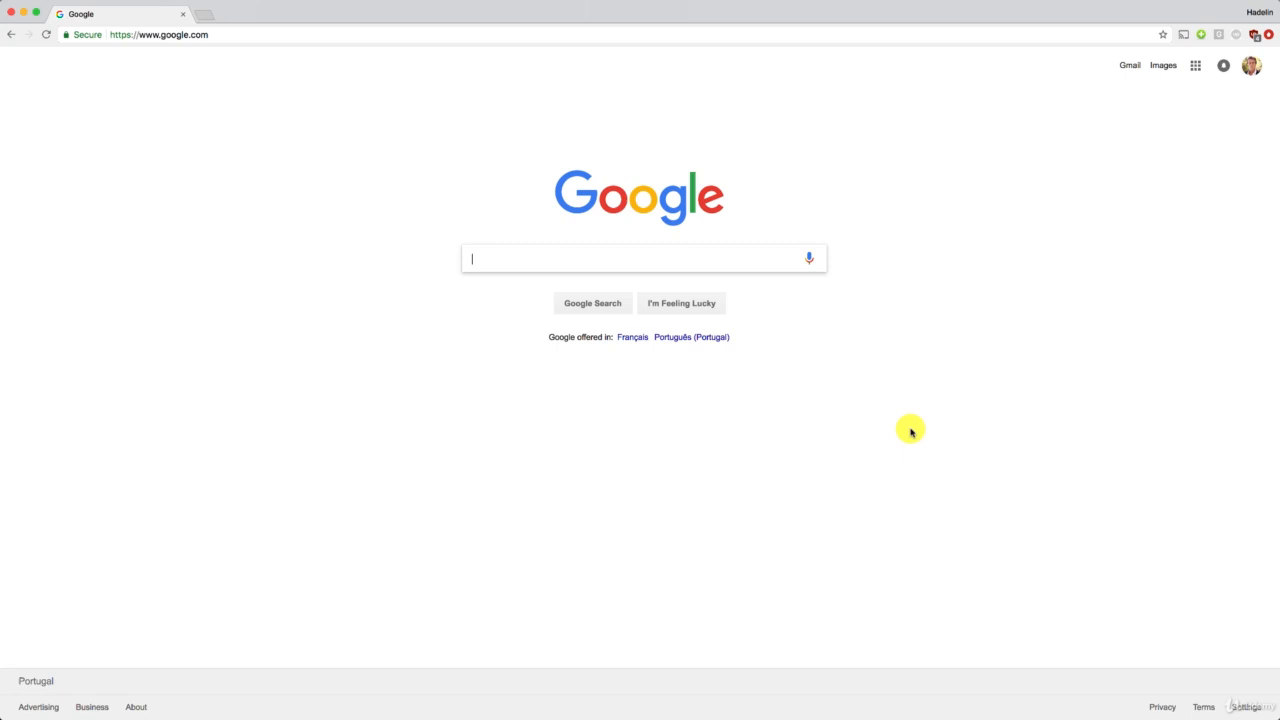
type("ana")
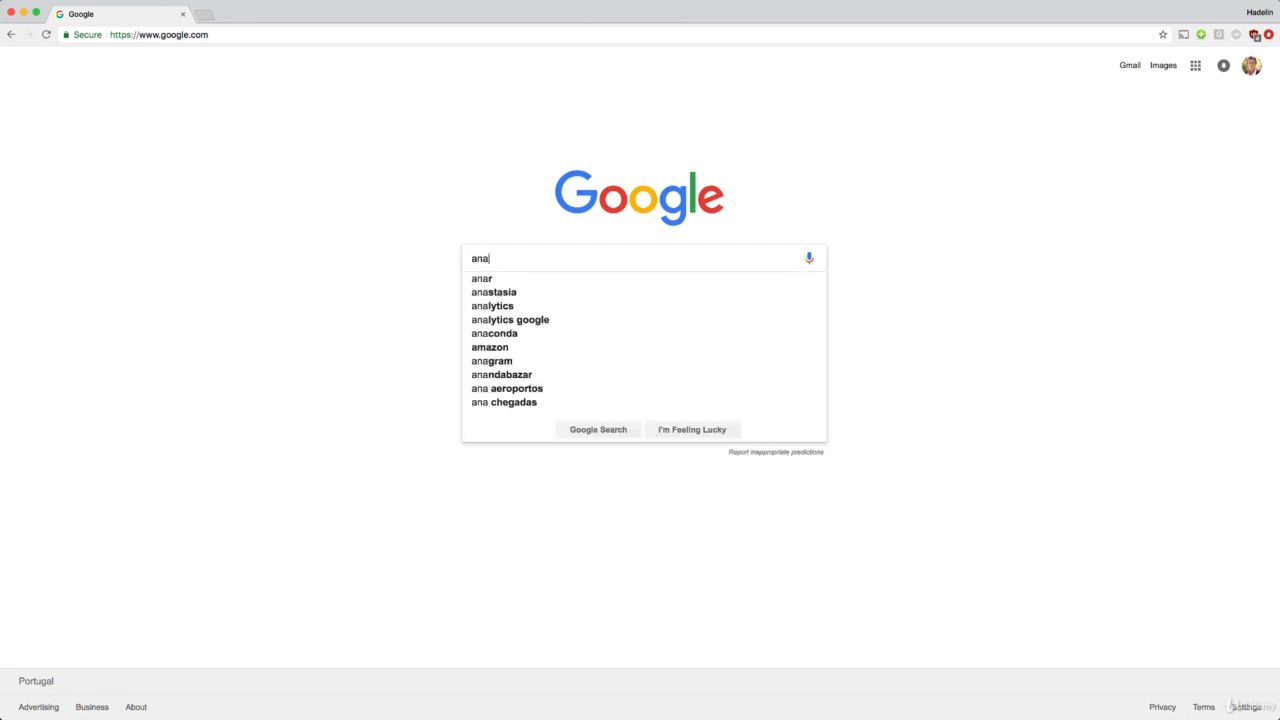
left_click(494, 332)
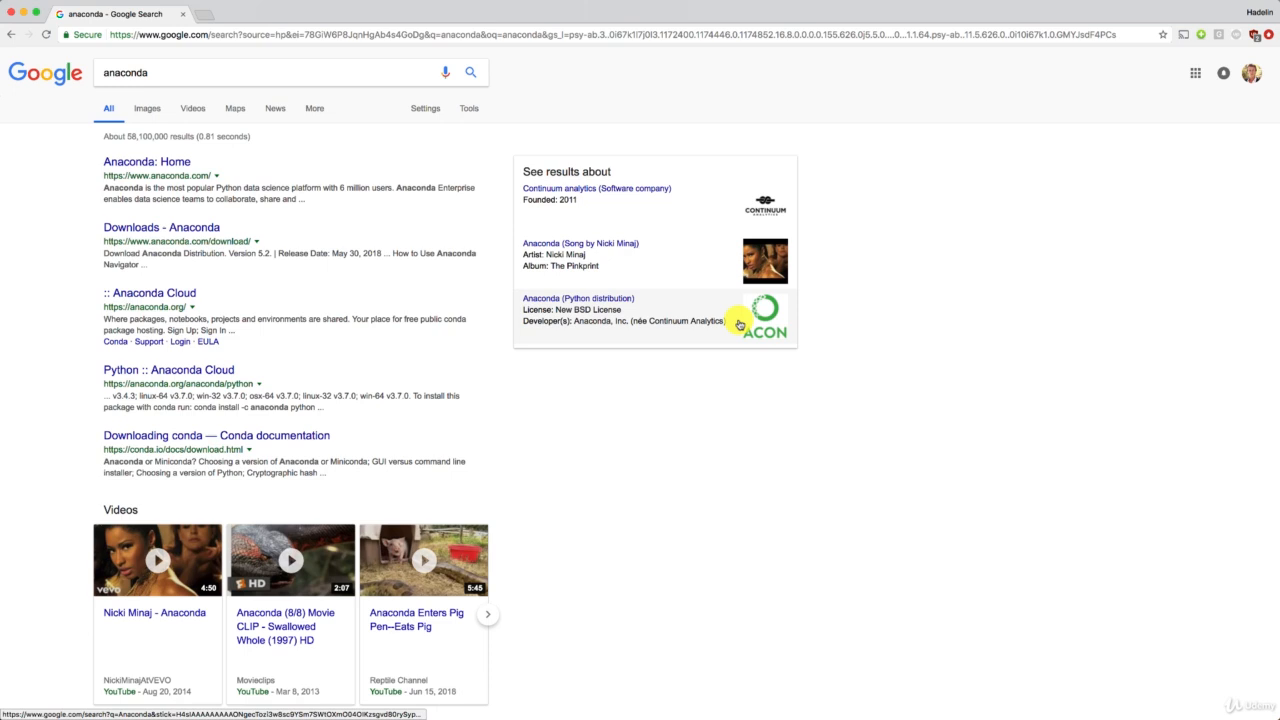
mouse_move(186, 228)
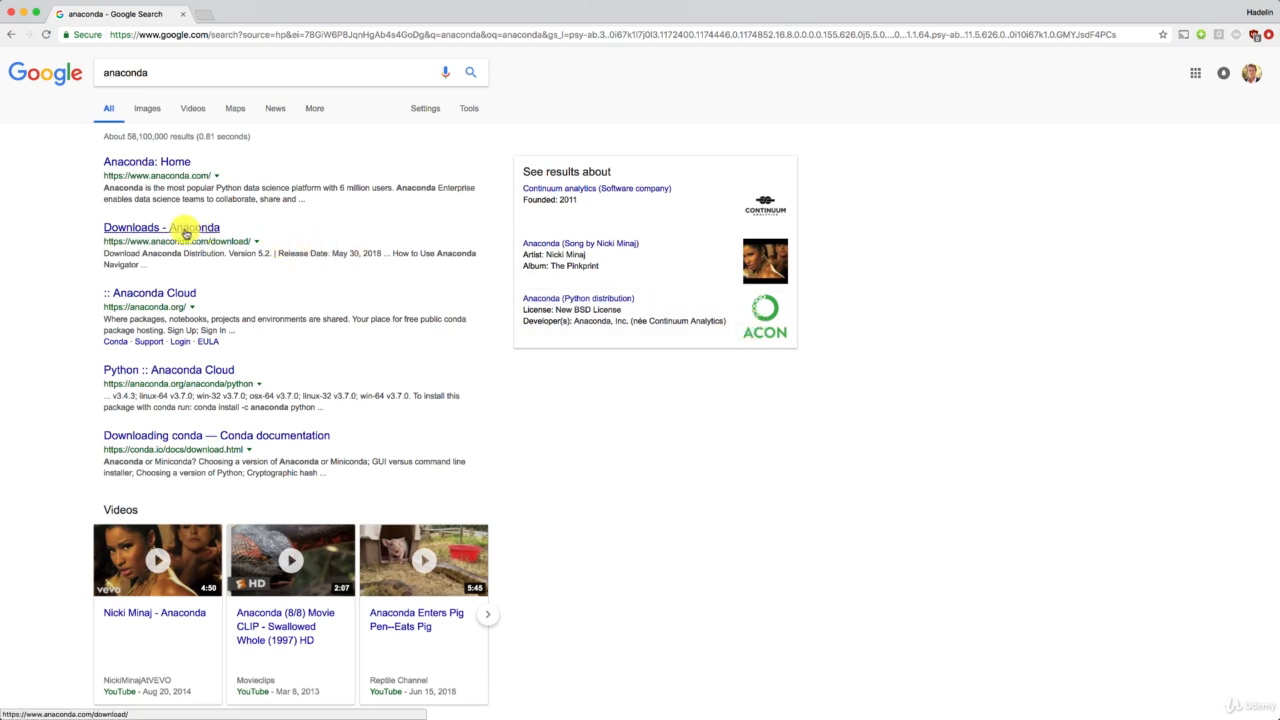
From the Downloads - Anaconda page, download the Python 3.6 macOS installer and close the thank-you popup
left_click(160, 228)
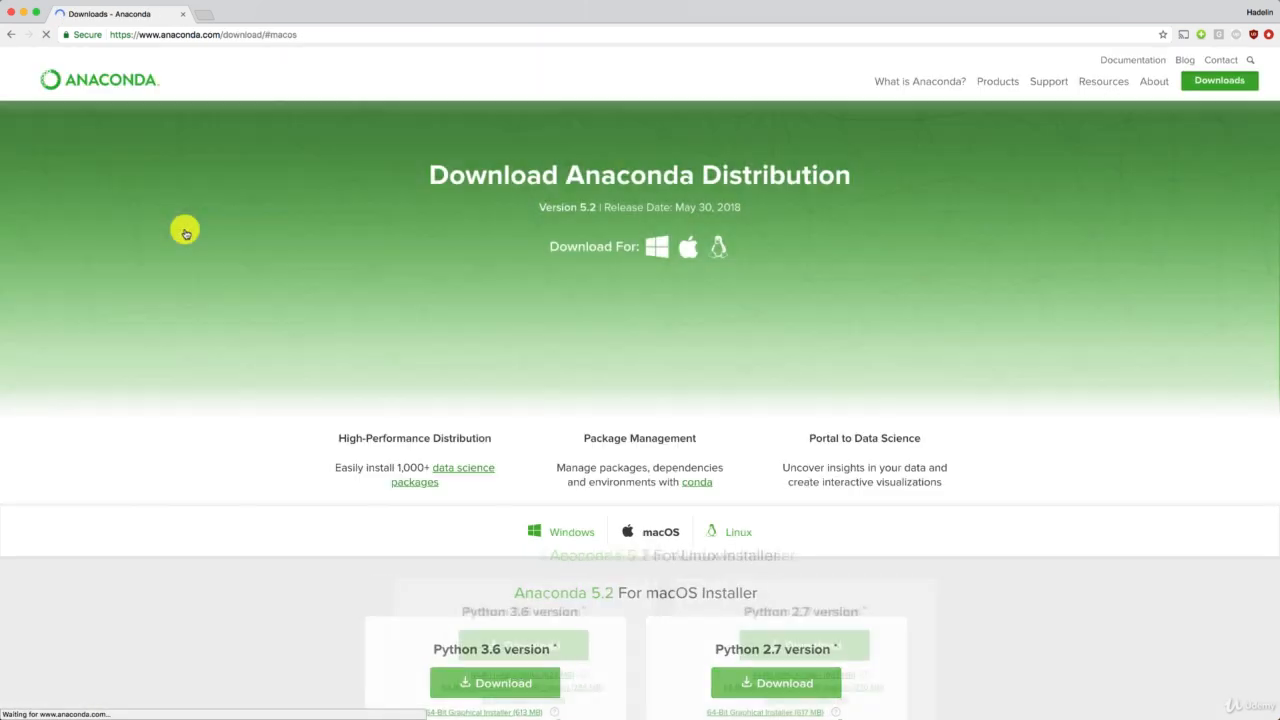
scroll("down", 3)
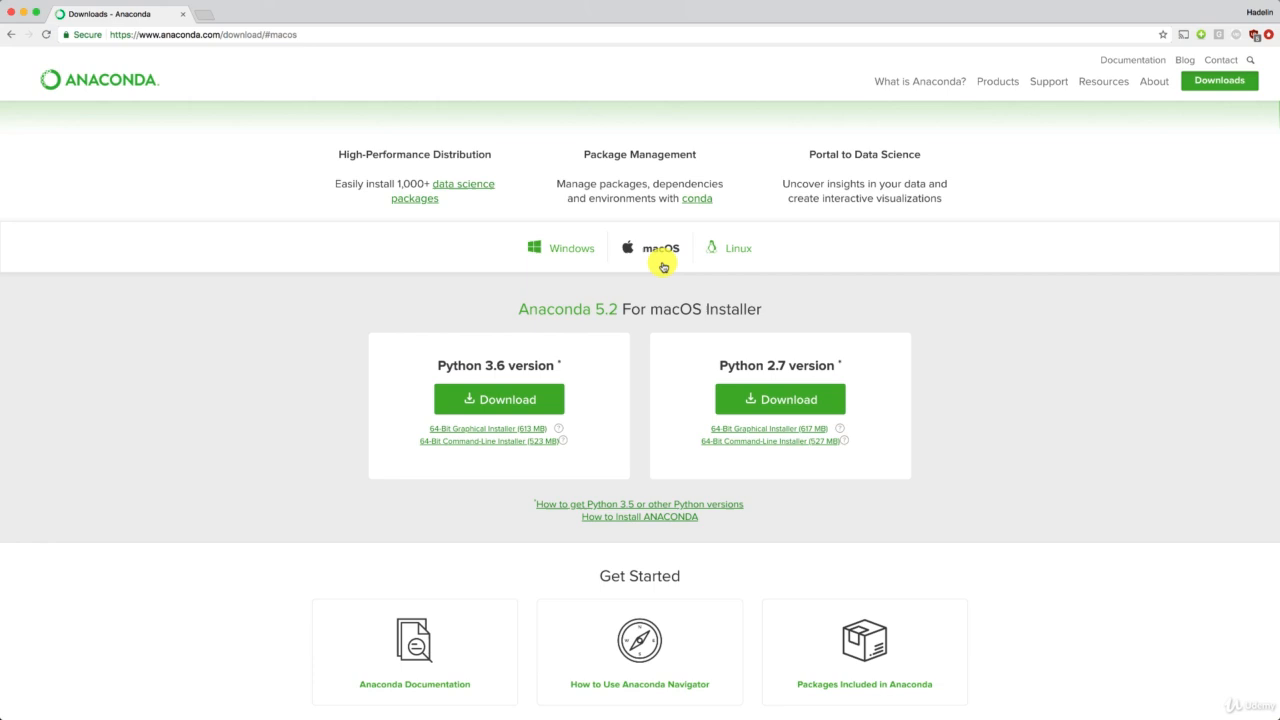
mouse_move(564, 248)
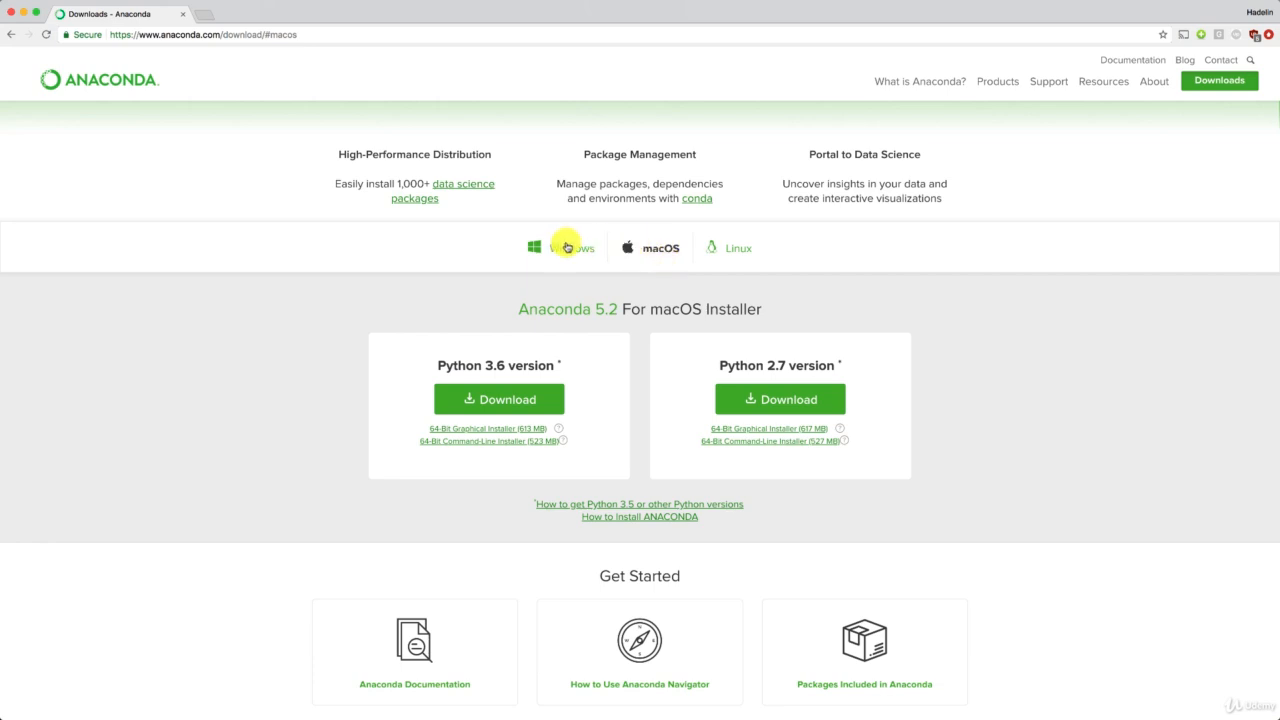
mouse_move(738, 248)
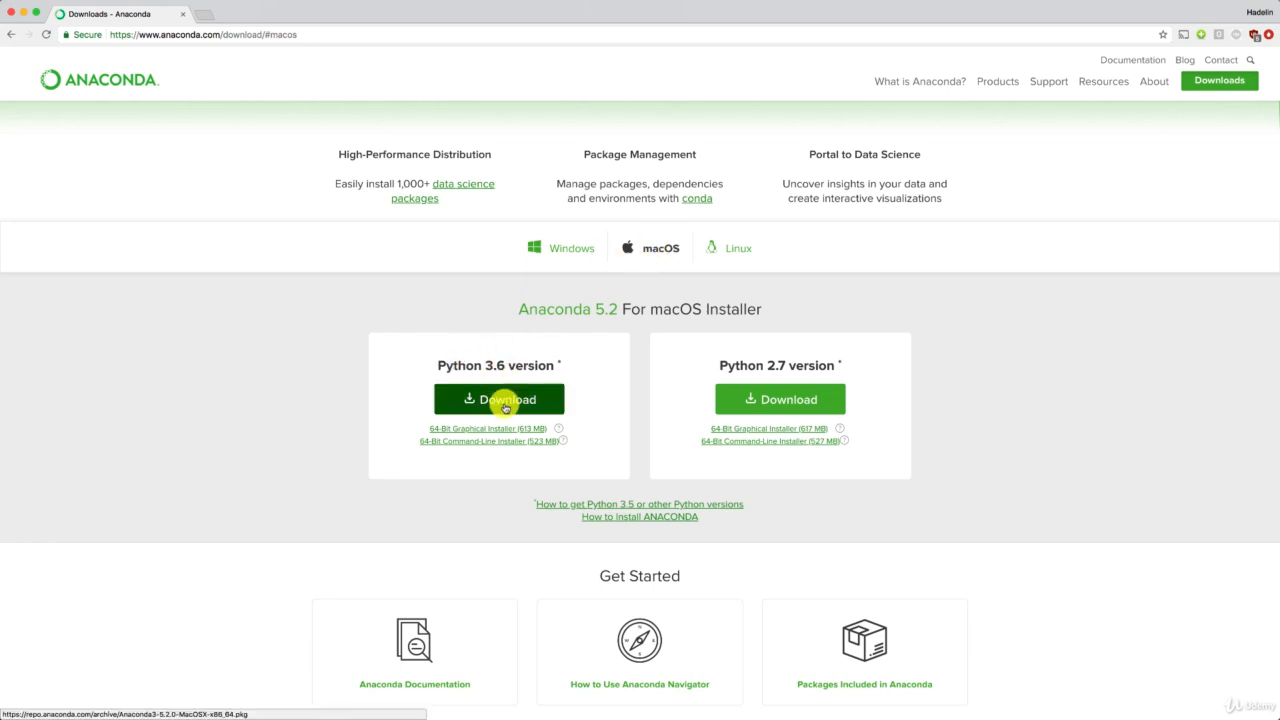
left_click(498, 400)
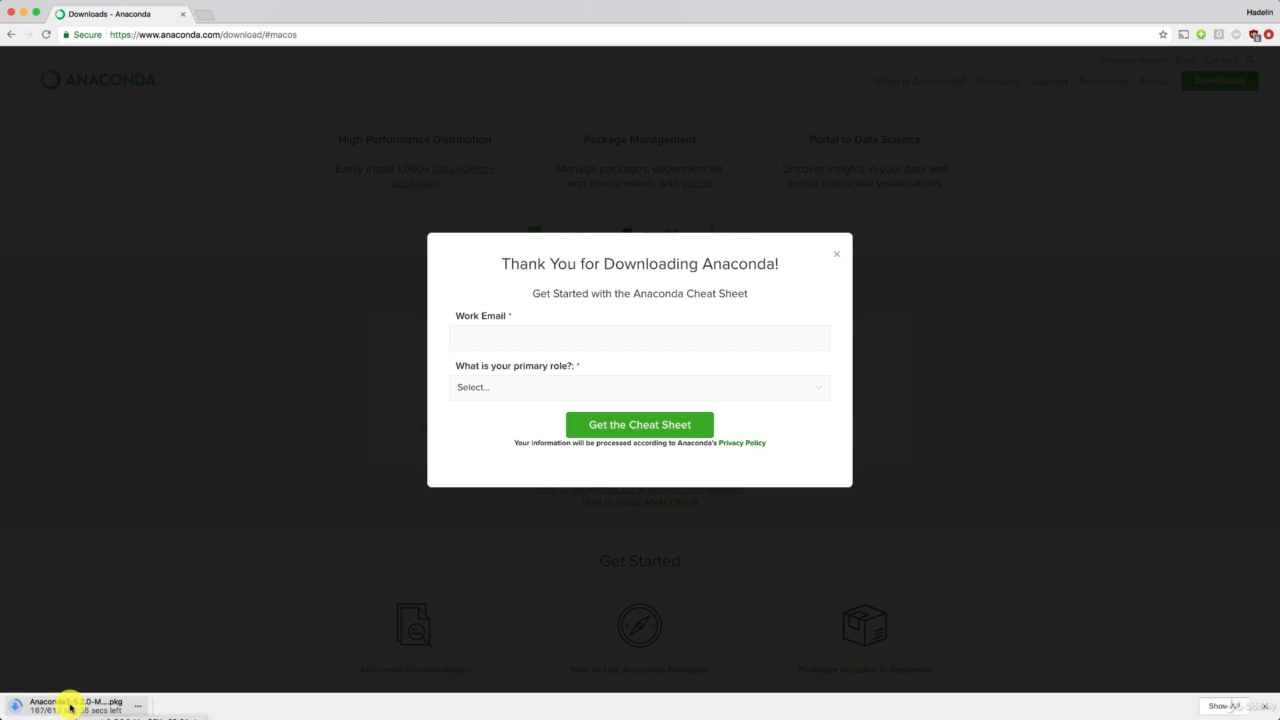
mouse_move(612, 442)
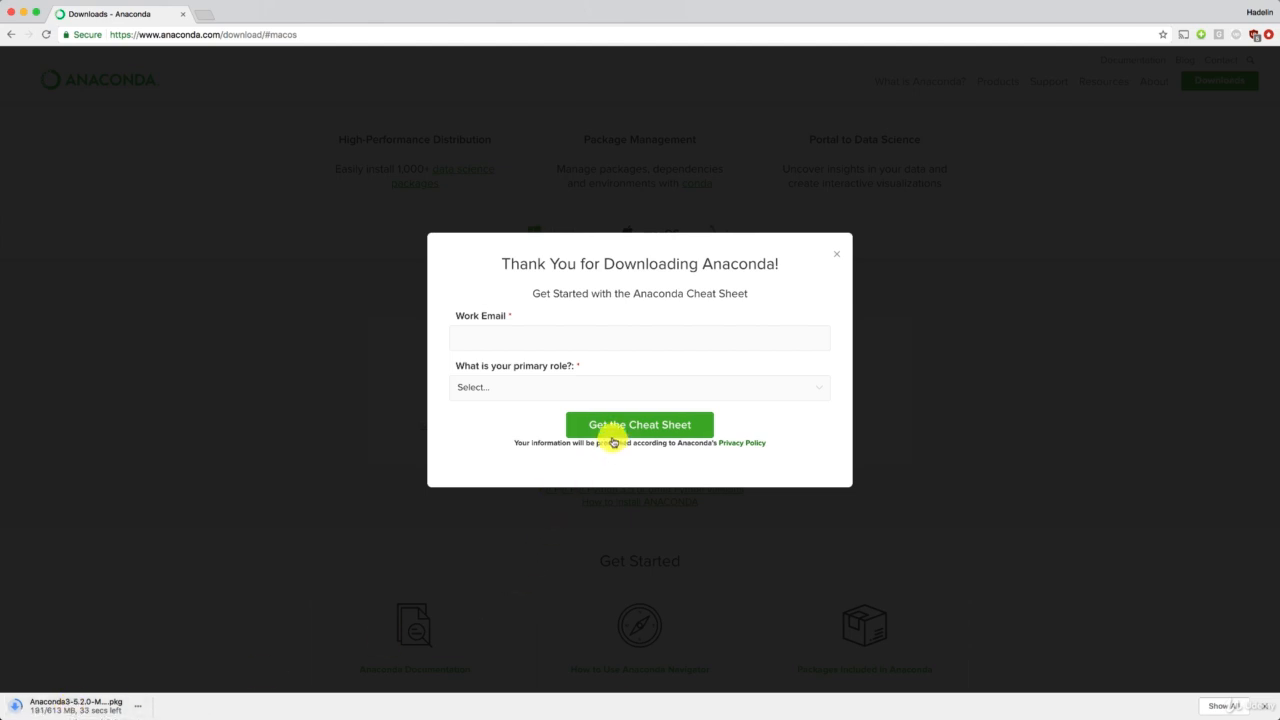
mouse_move(840, 260)
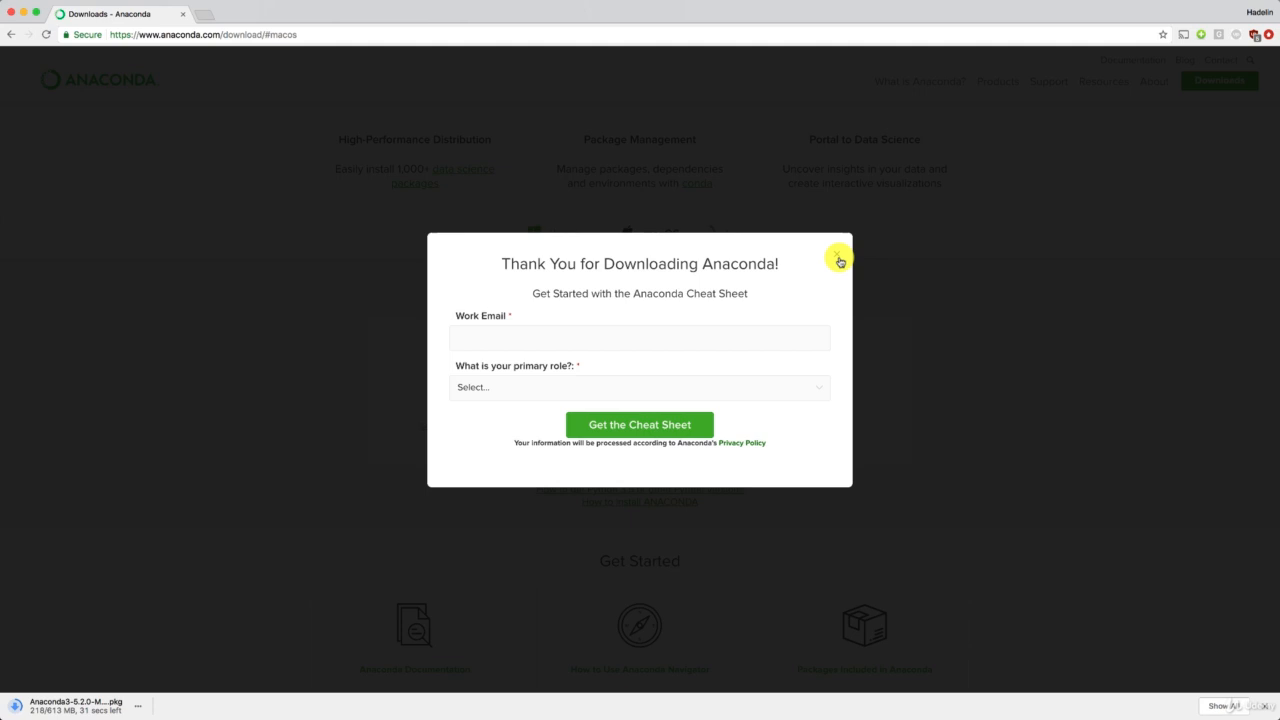
left_click(840, 260)
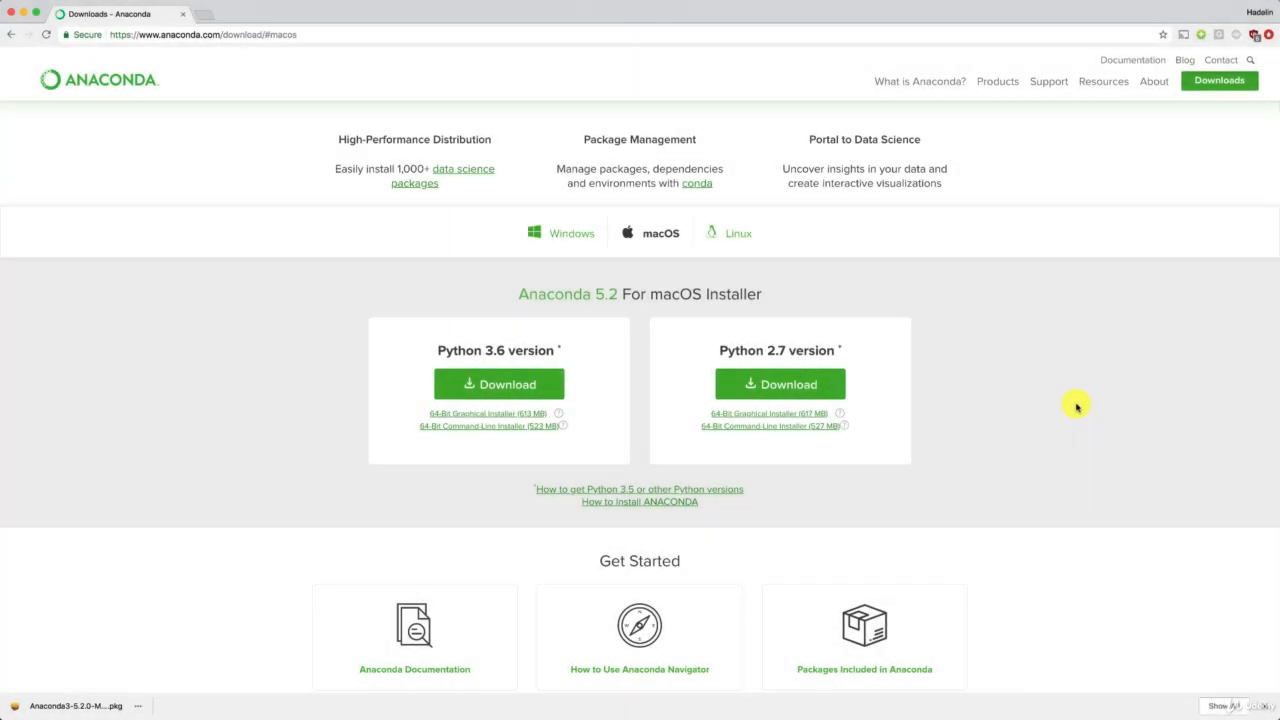
mouse_move(168, 652)
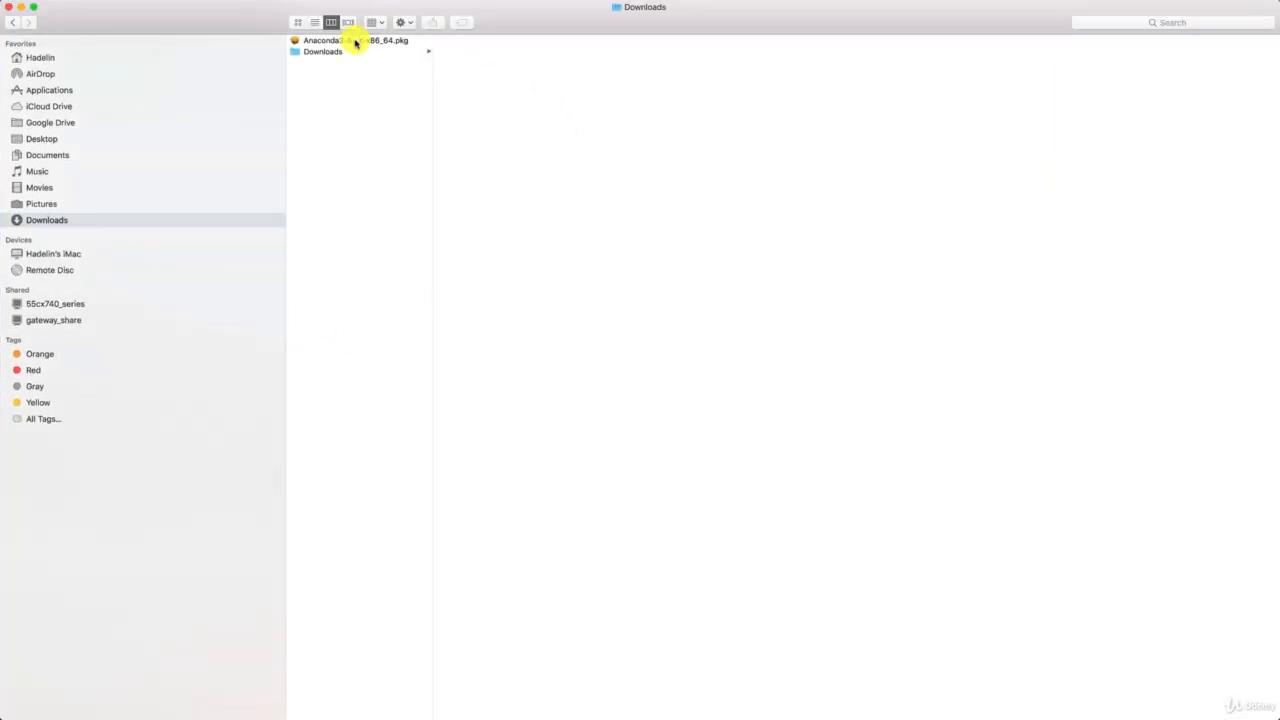
Launch Anaconda3-5.2.0-MacOSX-x86_64.pkg from Finder's Downloads folder
left_click(356, 40)
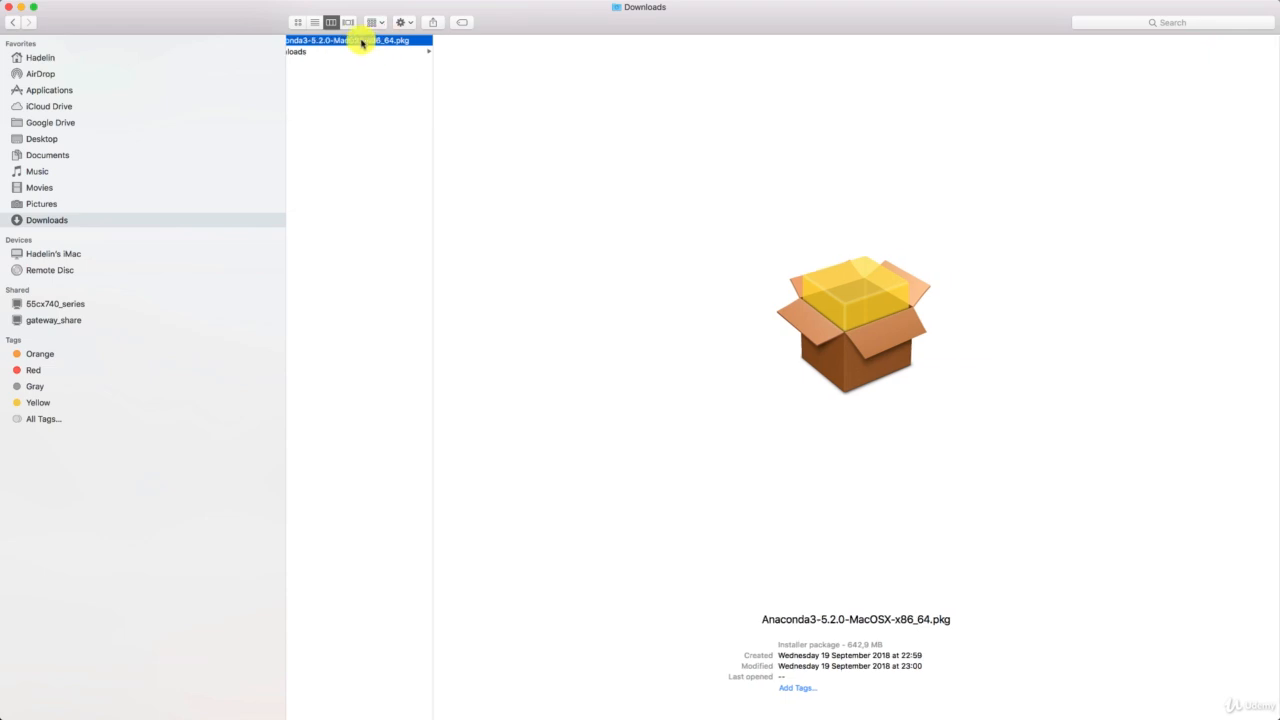
double_click(348, 40)
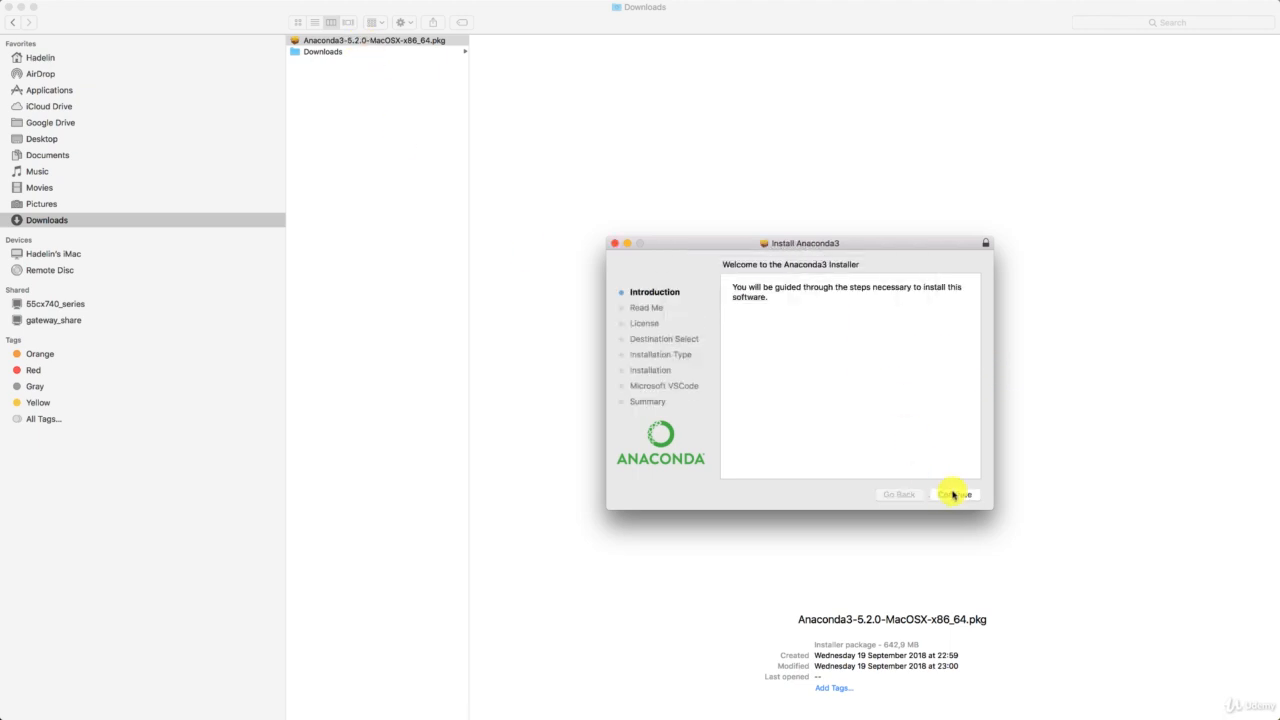
Run the standard install on Macintosh HD, skip Visual Studio Code, and close the successful installer
left_click(952, 494)
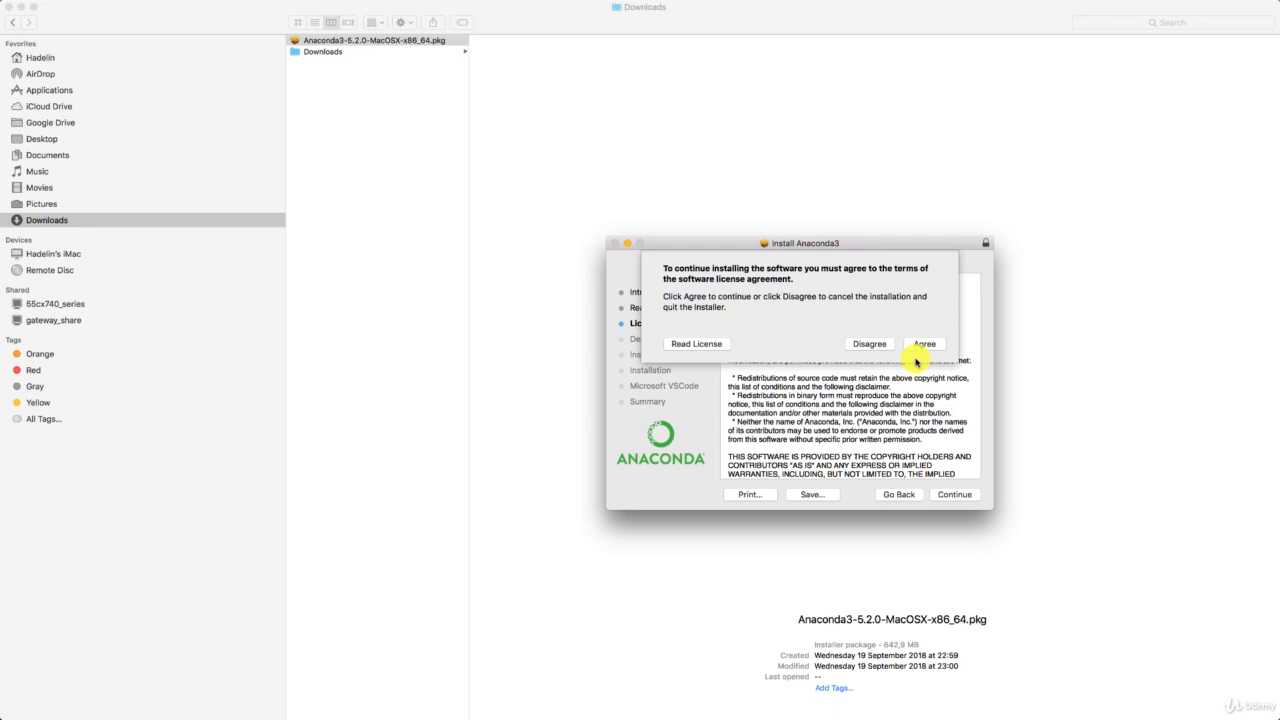
left_click(924, 344)
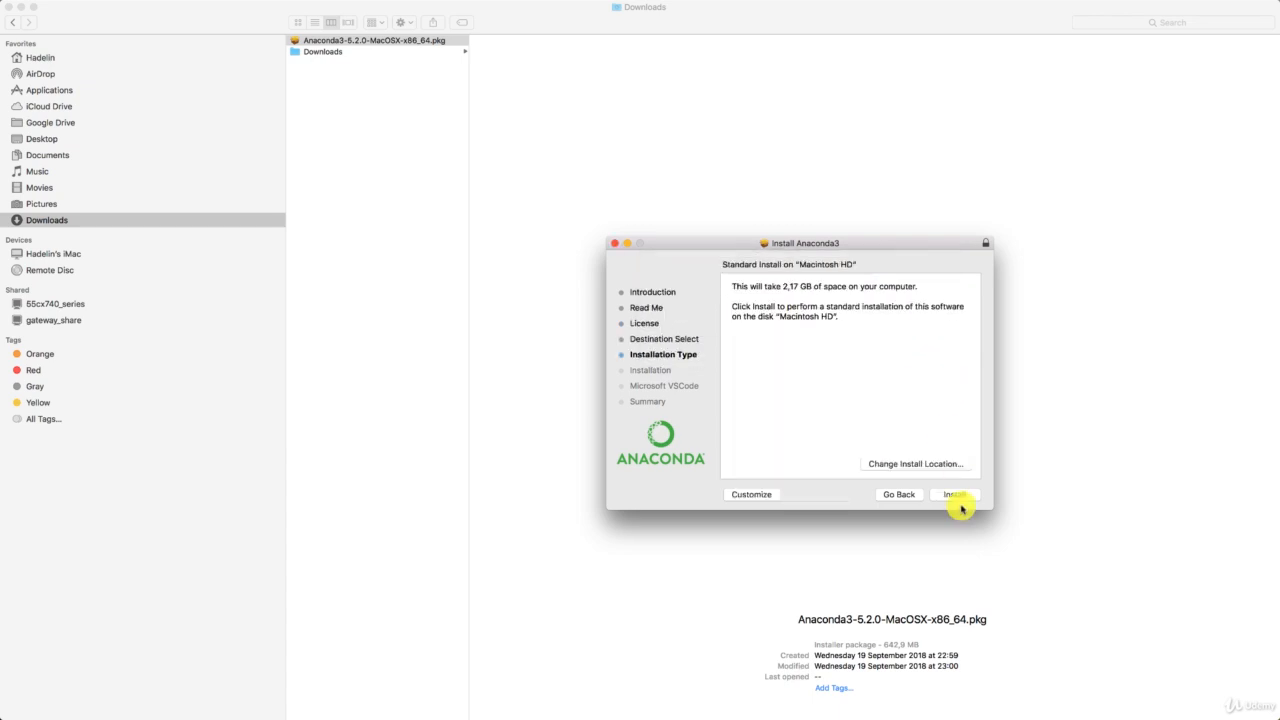
left_click(952, 494)
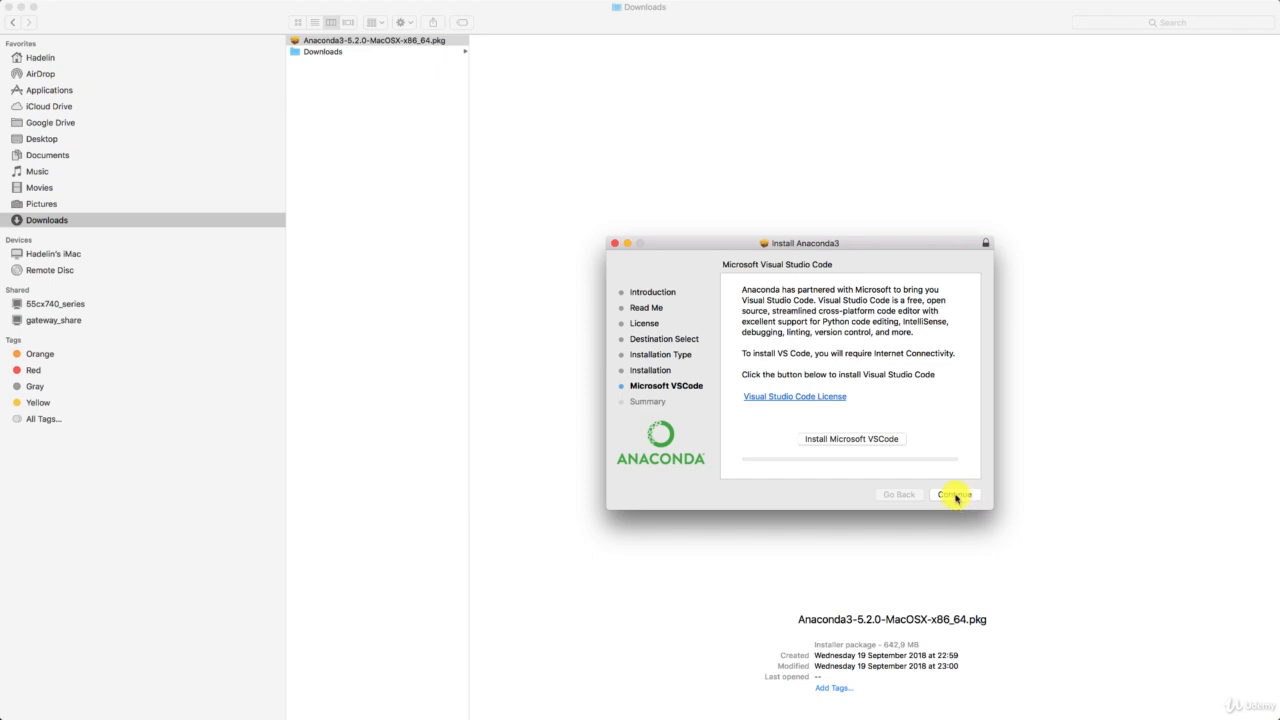
left_click(952, 494)
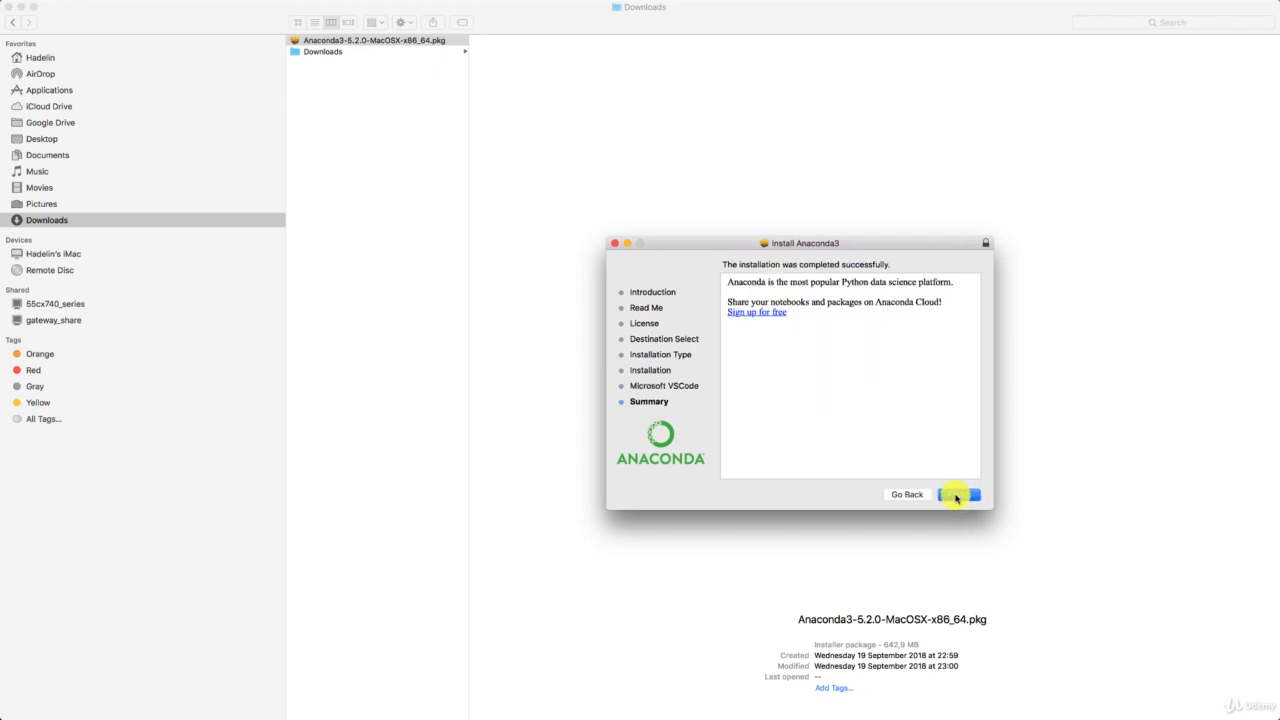
left_click(958, 494)
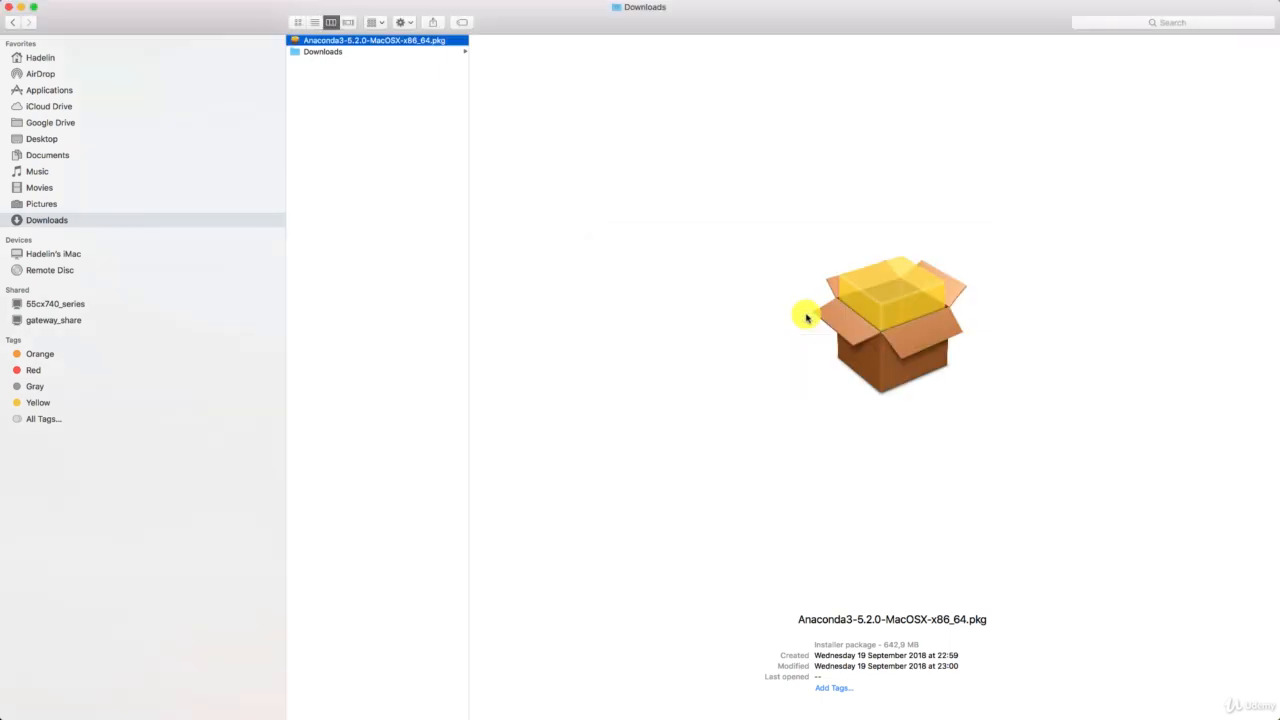
mouse_move(300, 184)
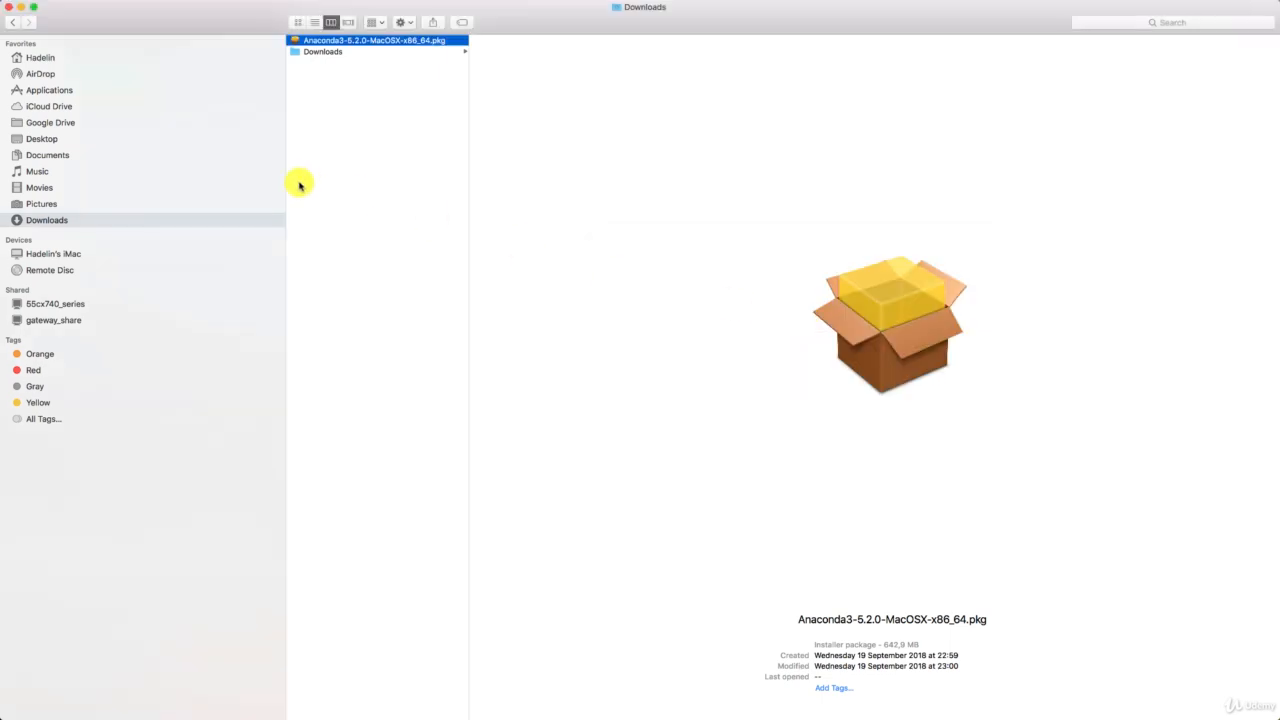
mouse_move(344, 160)
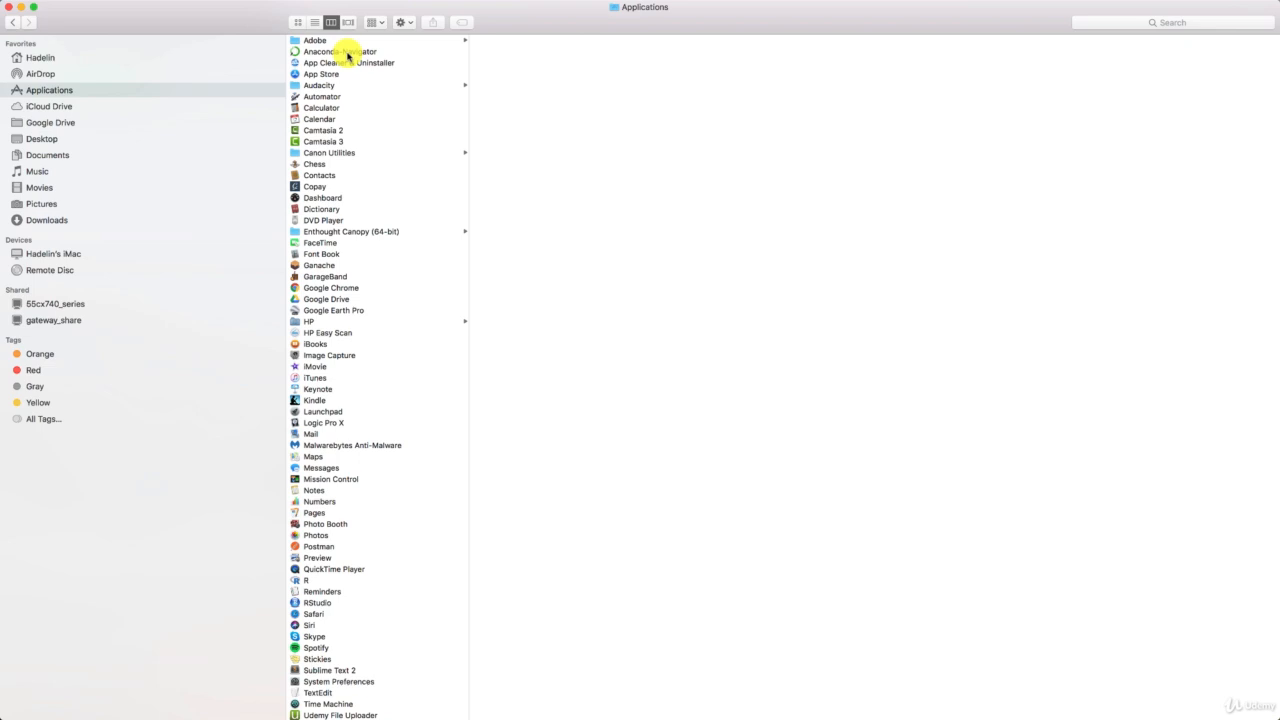
mouse_move(80, 496)
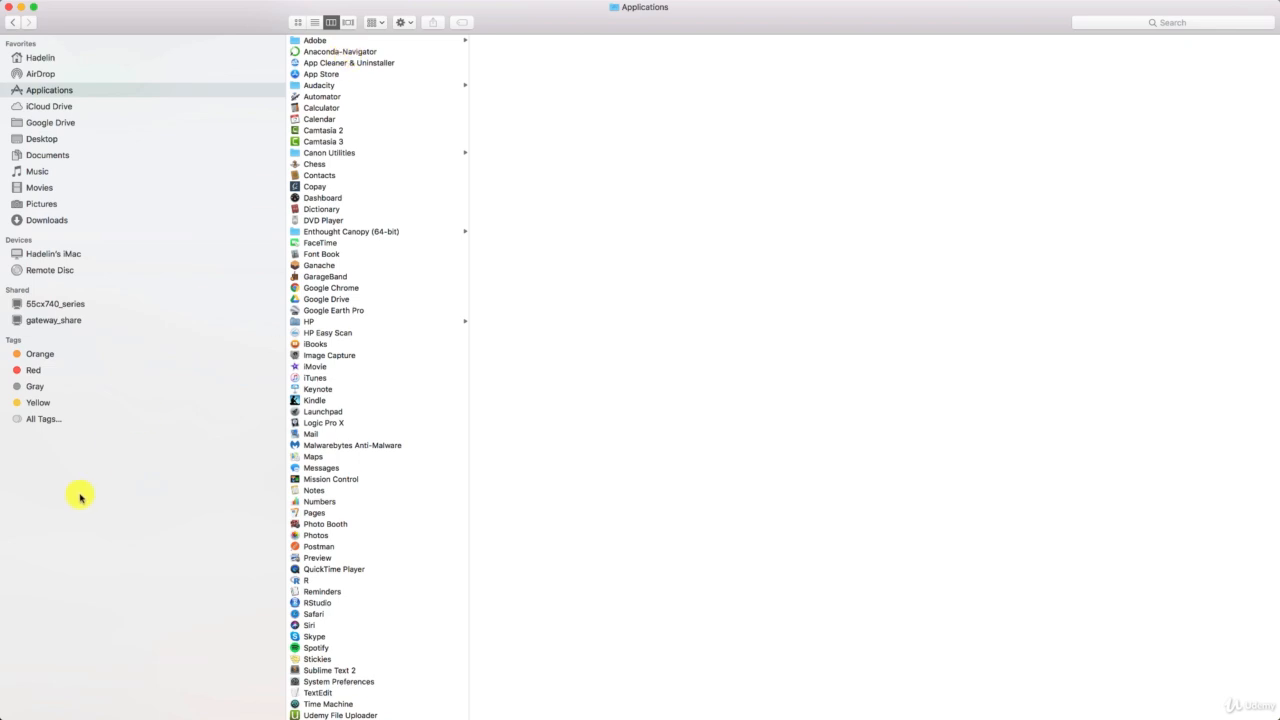
mouse_move(20, 710)
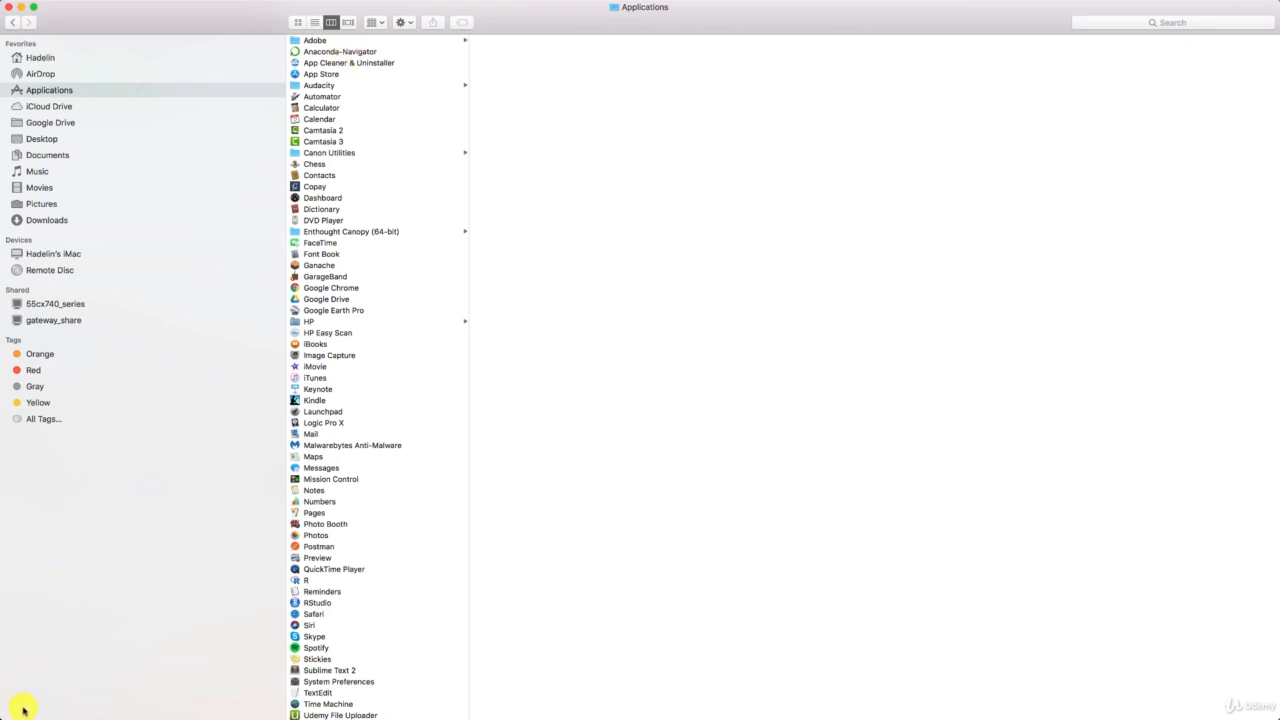
mouse_move(76, 404)
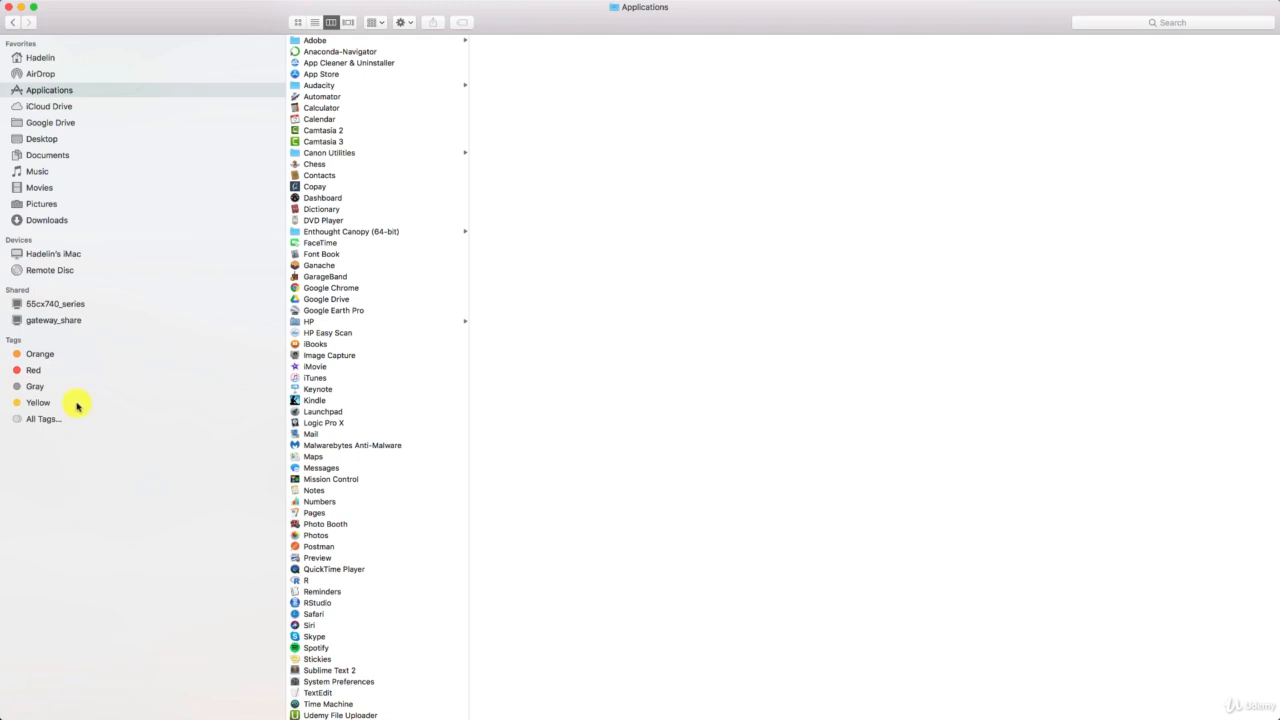
mouse_move(28, 708)
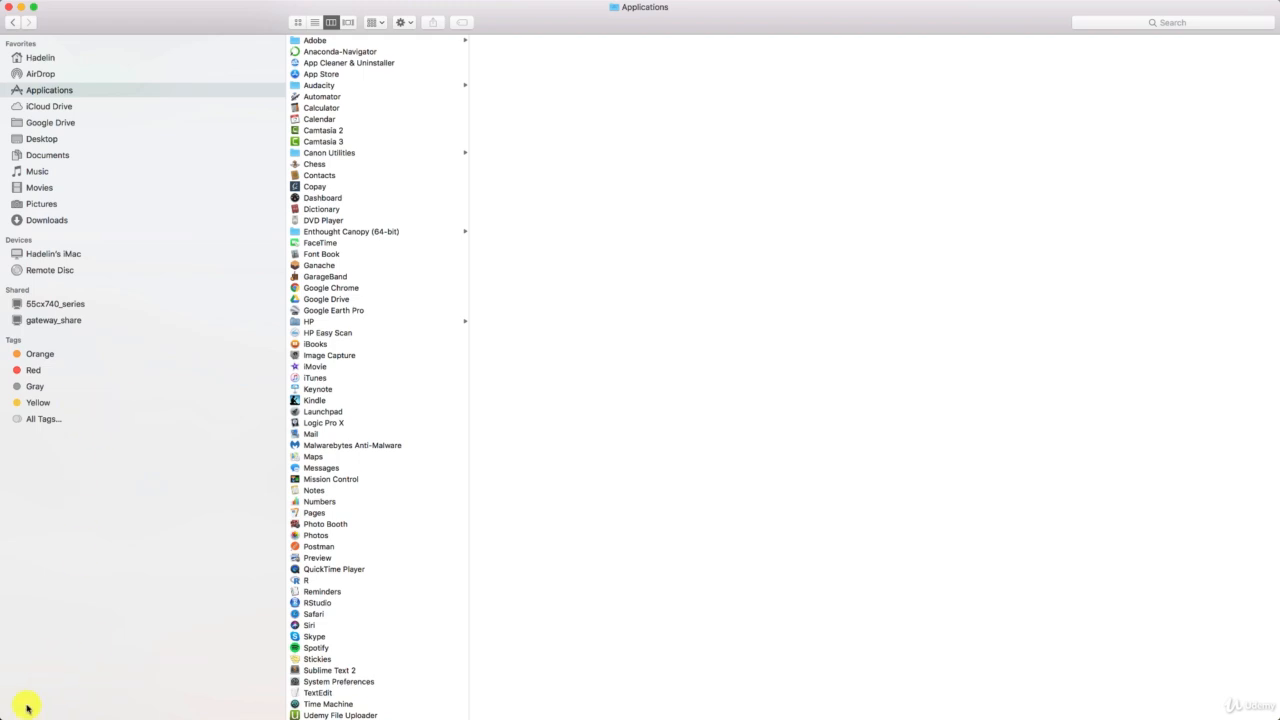
mouse_move(32, 698)
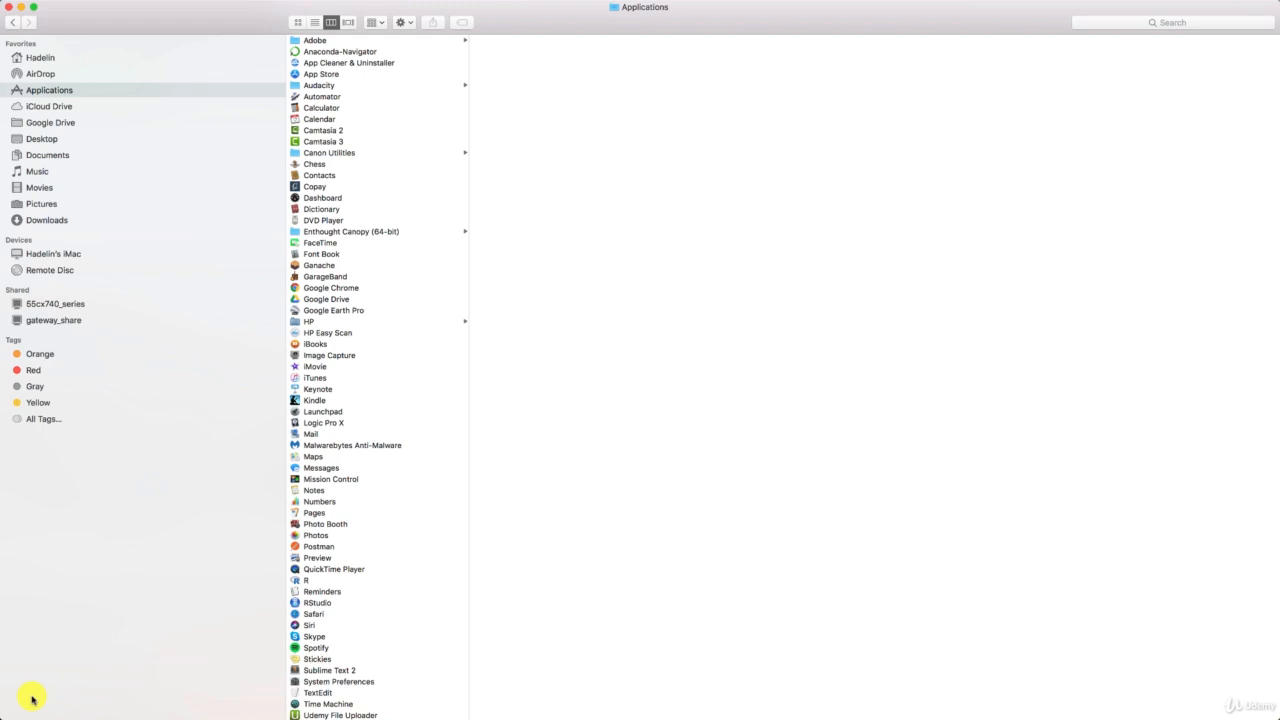
mouse_move(356, 124)
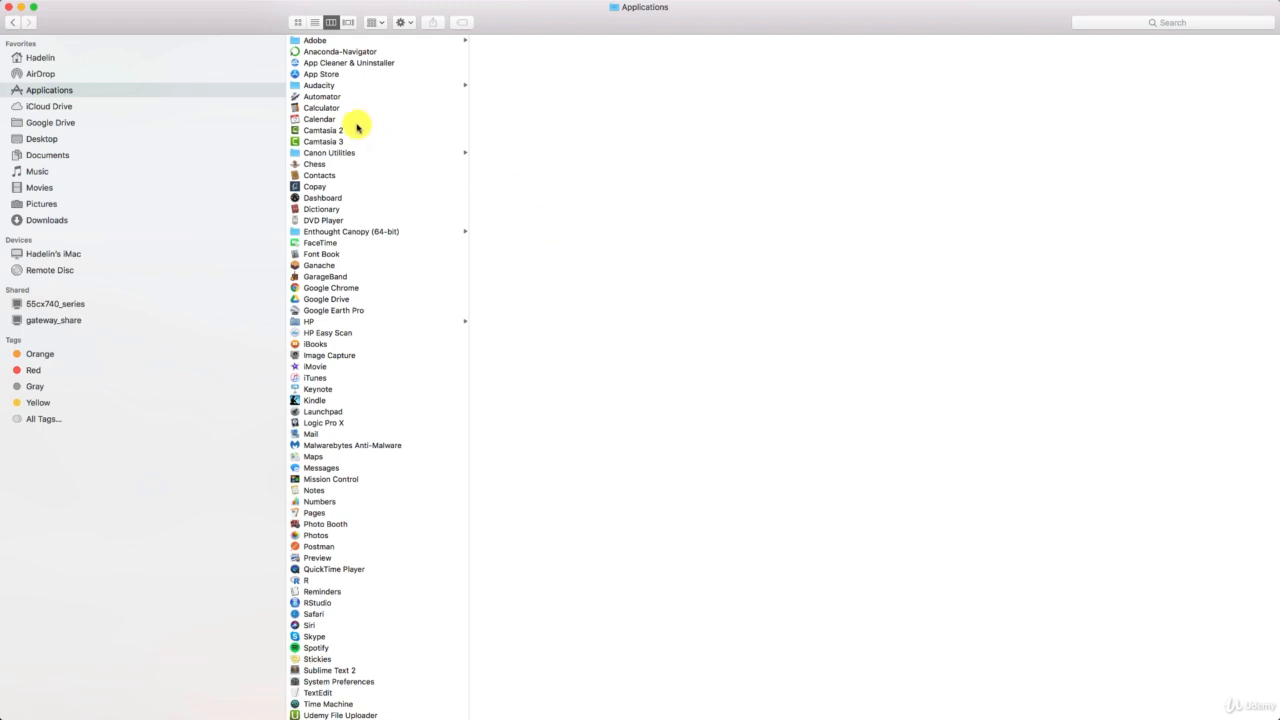
Select Anaconda-Navigator in Finder's Applications folder
left_click(340, 52)
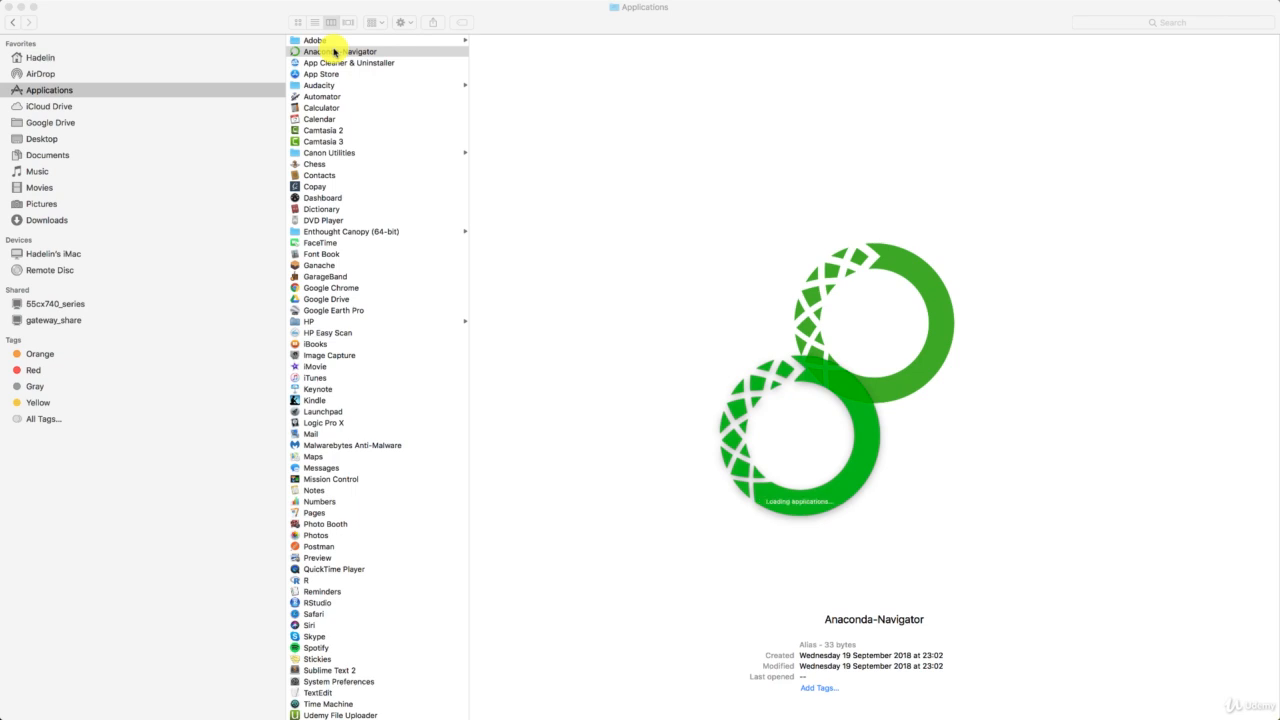
Launch Anaconda-Navigator and start Spyder from the spyder tile on its Home screen
double_click(340, 52)
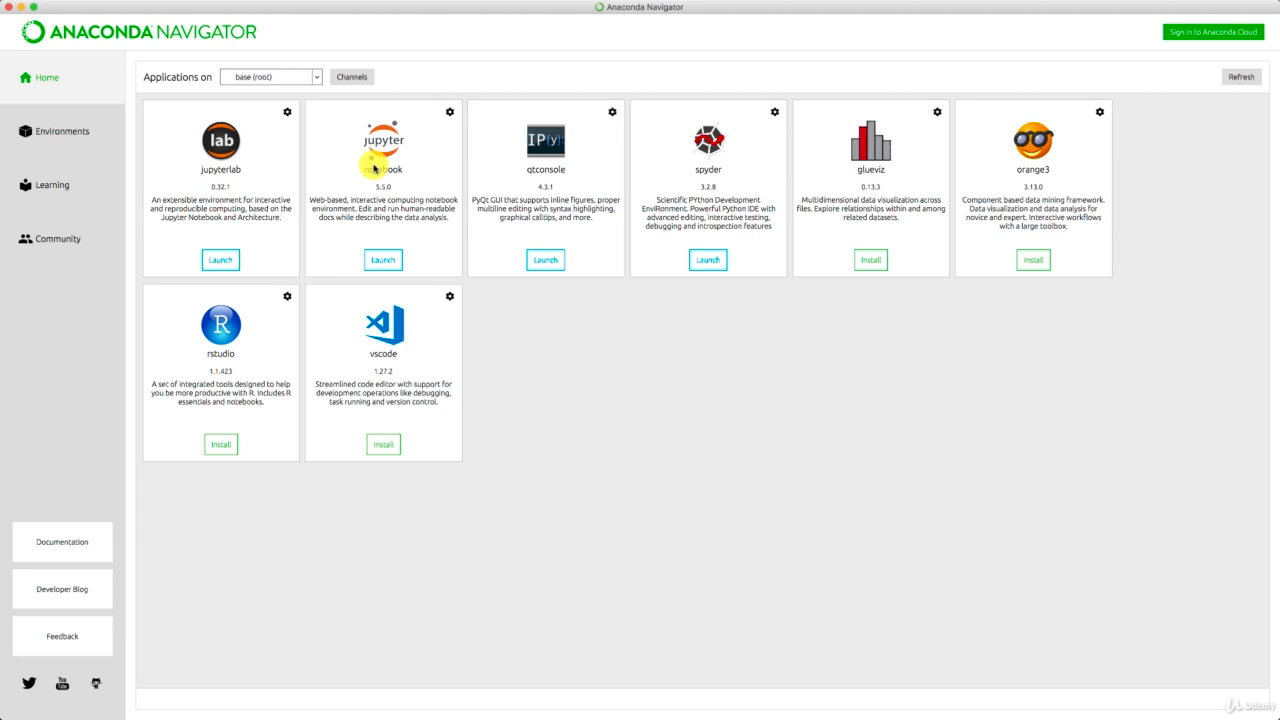
mouse_move(728, 180)
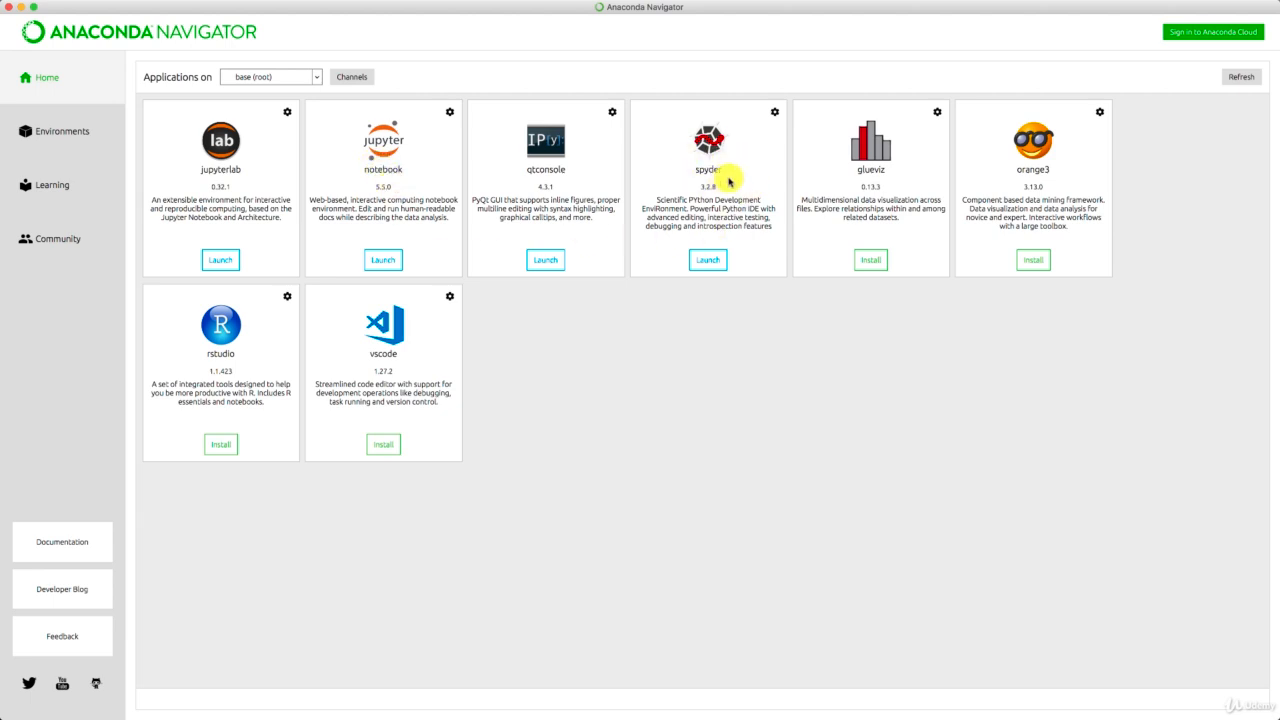
mouse_move(728, 180)
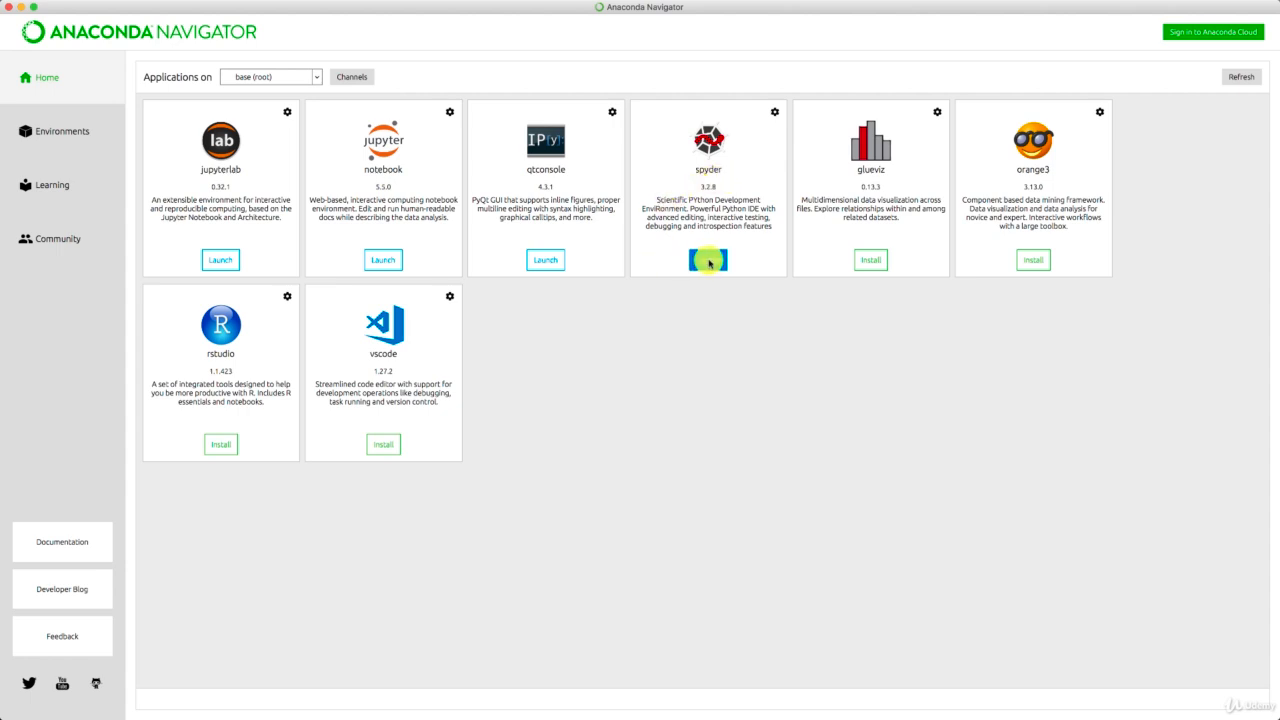
left_click(708, 260)
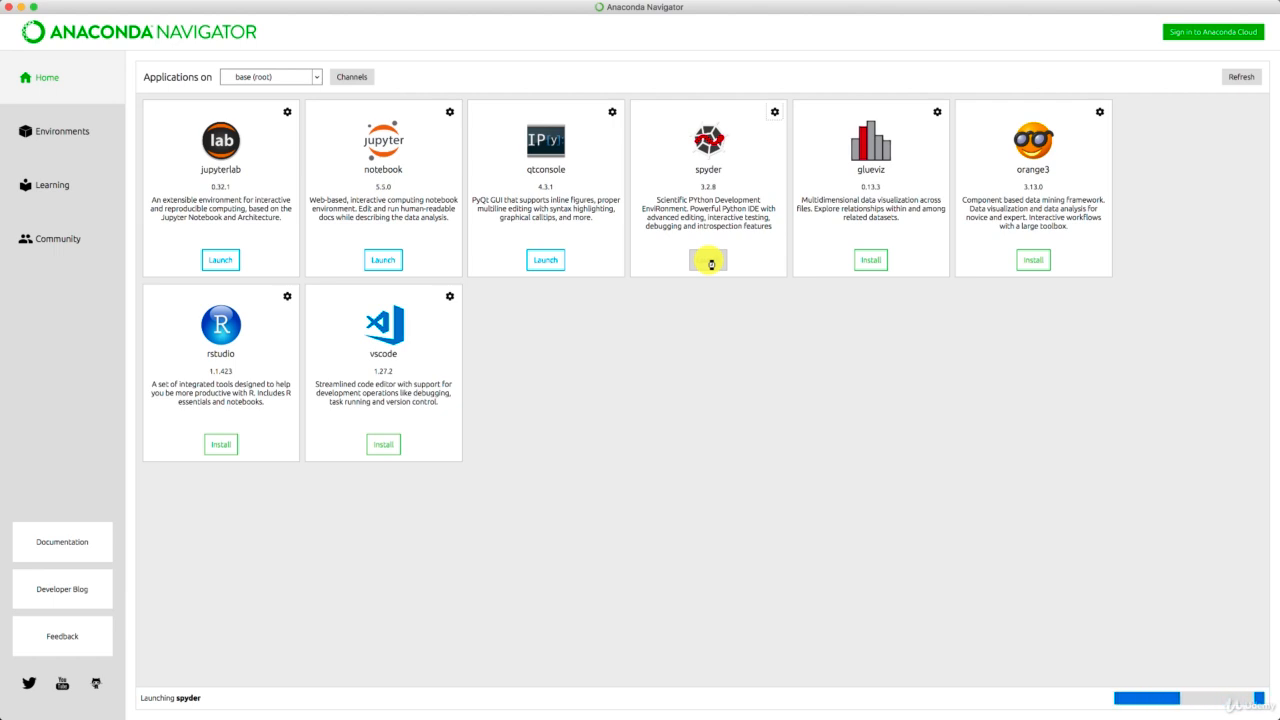
left_click(708, 260)
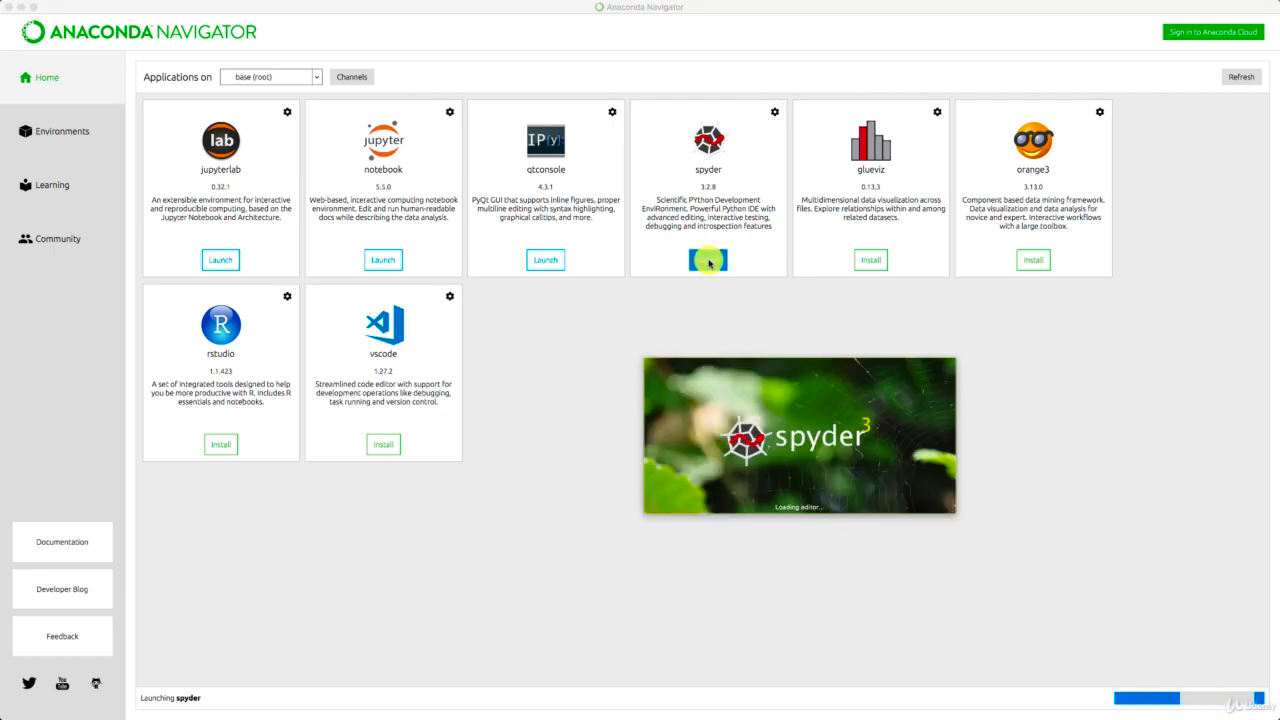